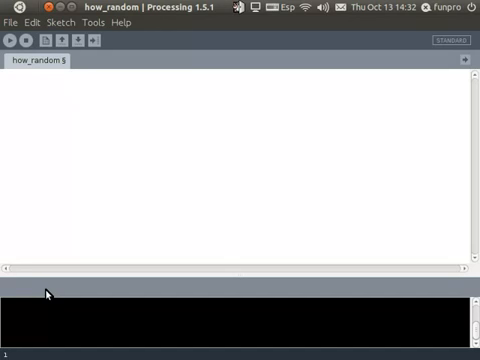
- Type two println(random(100)) lines and two println(noise(100)) lines in the how_random sketch
{"action": "type", "text": "print"}
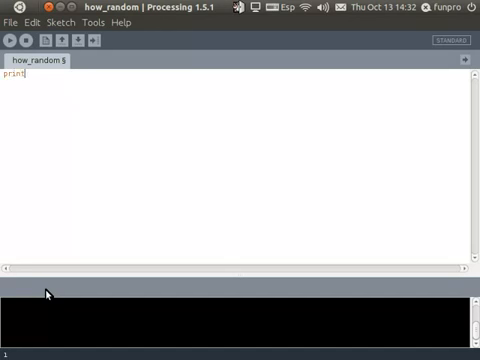
{"action": "type", "text": "(ran"}
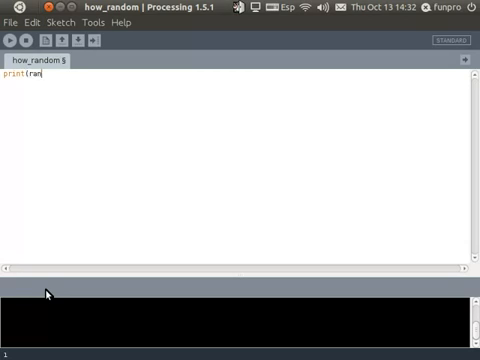
{"action": "type", "text": "dom(100));"}
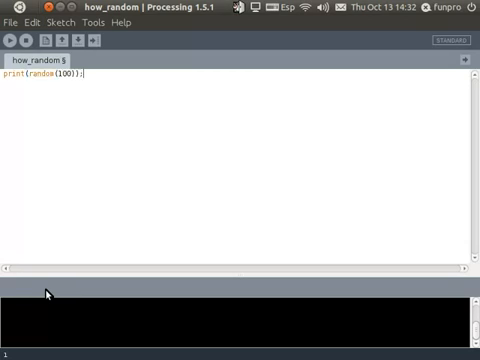
{"action": "type", "text": "ln"}
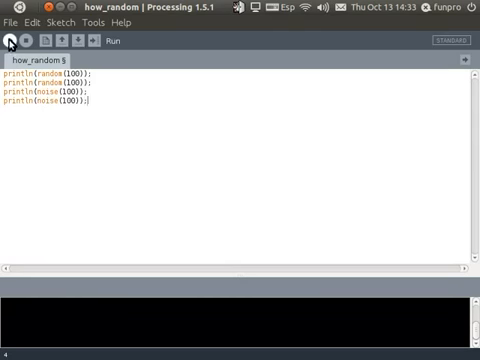
- Run the sketch to print two different random values and identical 0.48740438 noise values, then close it
{"action": "left_click", "coordinate": [10, 41]}
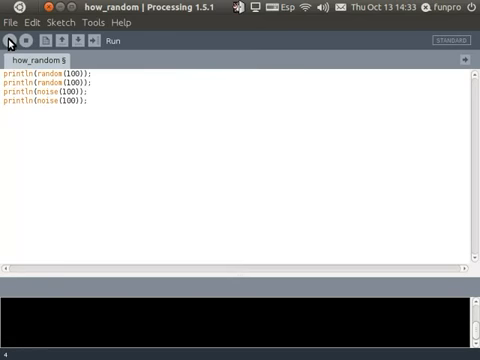
{"action": "left_click", "coordinate": [11, 40]}
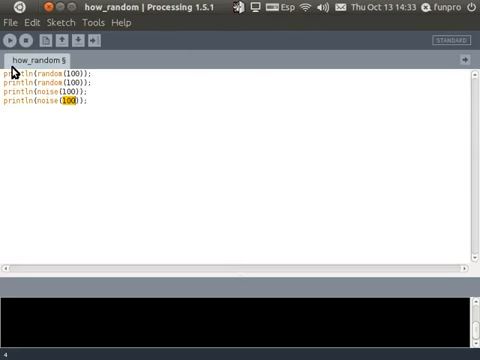
{"action": "left_click", "coordinate": [12, 39]}
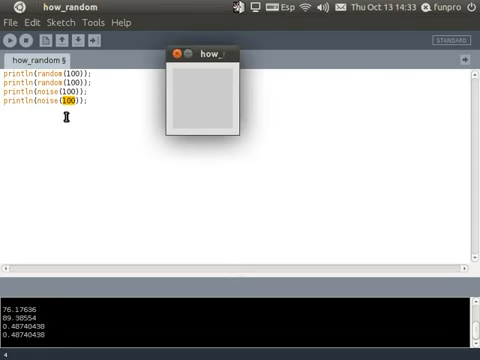
{"action": "left_click", "coordinate": [173, 59]}
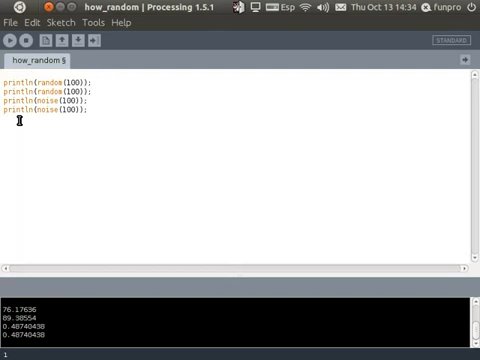
- Add randomSeed(1234); as the first line and rerun, printing 64.65821 and 25.978989
{"action": "type", "text": "randomSeed"}
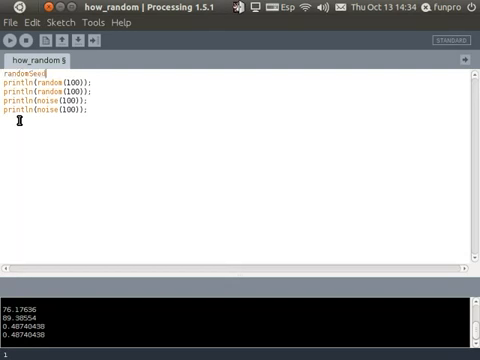
{"action": "type", "text": "1234);"}
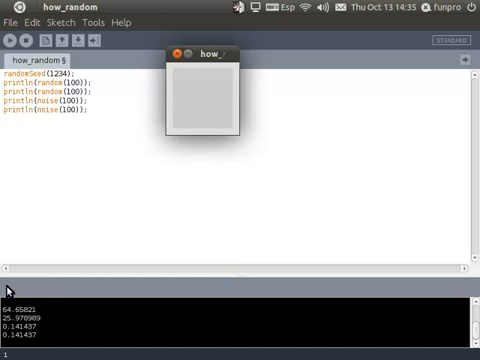
{"action": "mouse_move", "coordinate": [25, 328]}
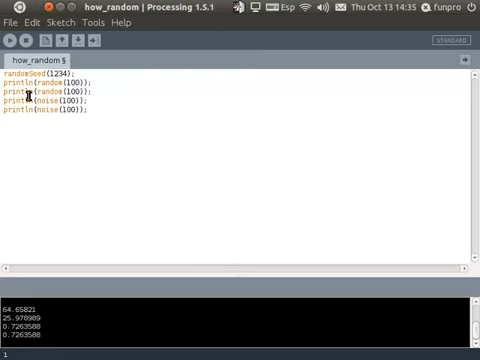
- Add noiseSeed(111); below randomSeed and rerun, giving noise values of 0.70586246
{"action": "type", "text": "noiseSeed(111);"}
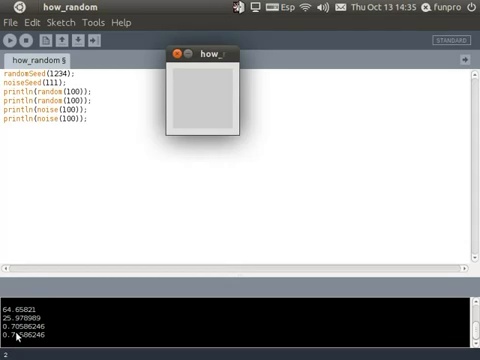
{"action": "mouse_move", "coordinate": [44, 42]}
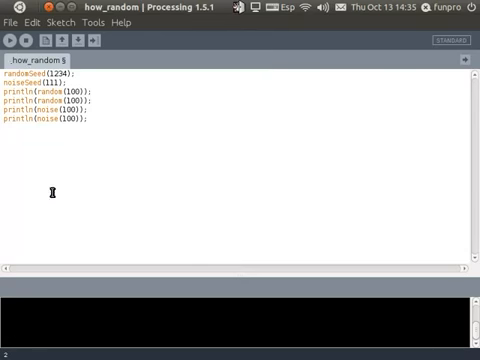
- Clear the test code and type int x = 0; with a while (x < width) loop
{"action": "left_click", "coordinate": [21, 40]}
{"action": "type", "text": "fl"}
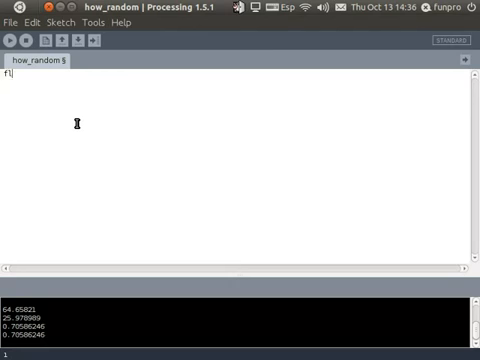
{"action": "type", "text": "int x = 0;"}
{"action": "type", "text": "whie"}
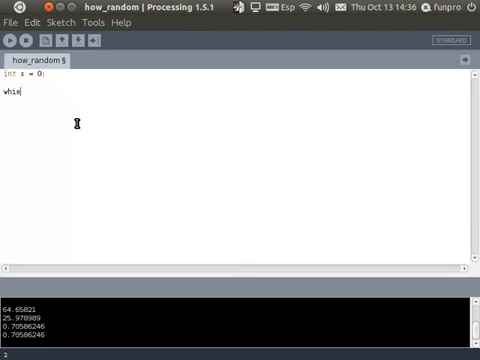
{"action": "type", "text": "(x <"}
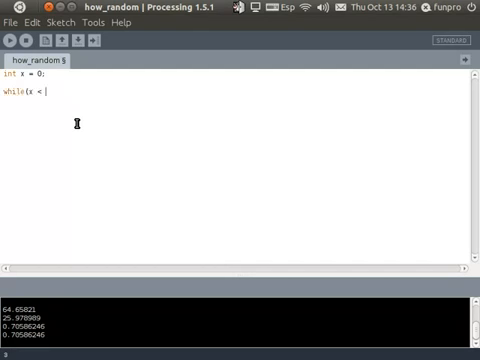
{"action": "type", "text": "width)"}
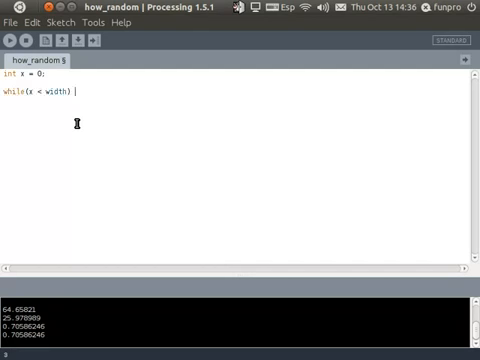
{"action": "type", "text": "{"}
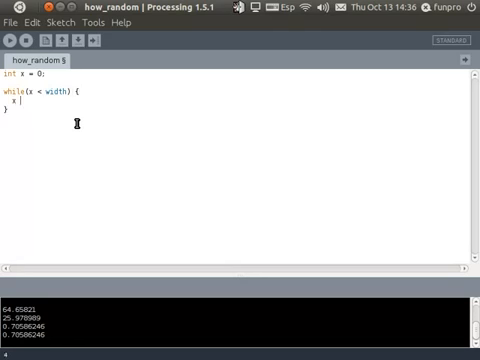
{"action": "type", "text": "= x + 1"}
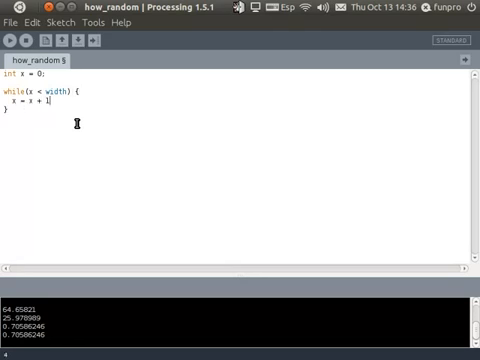
- Inside the loop, declare int wi = int(random(100)) and add wi to x
{"action": "key", "text": "BackSpace"}
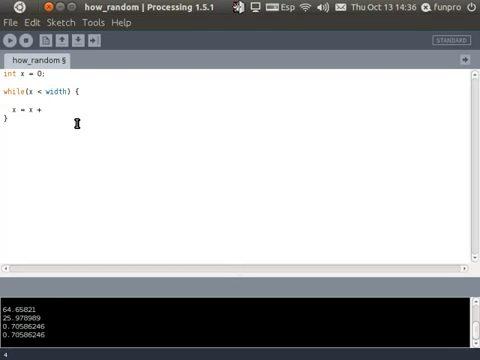
{"action": "type", "text": "int w1"}
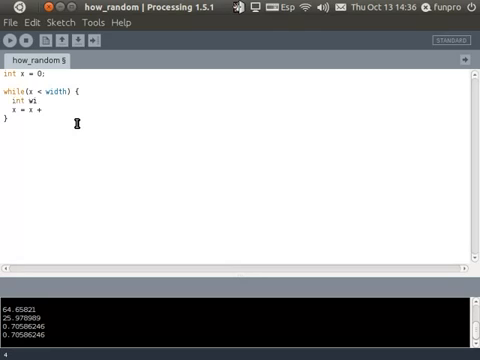
{"action": "type", "text": "= int();"}
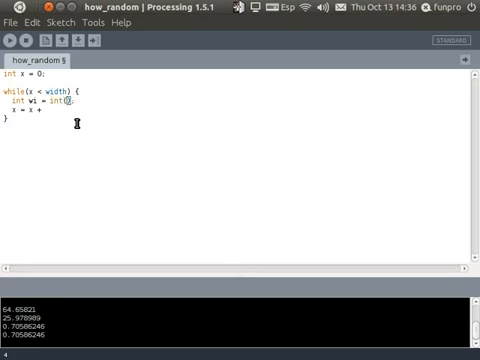
{"action": "type", "text": "random("}
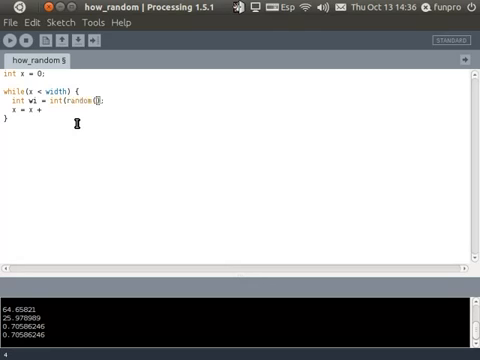
{"action": "type", "text": "100))"}
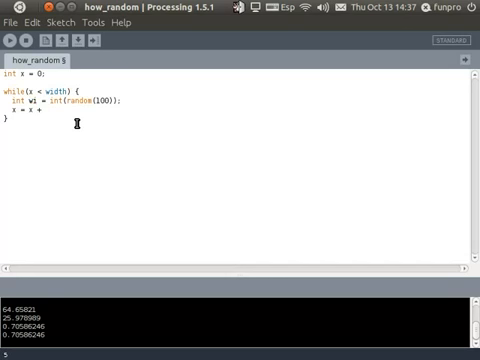
{"action": "type", "text": "wi;"}
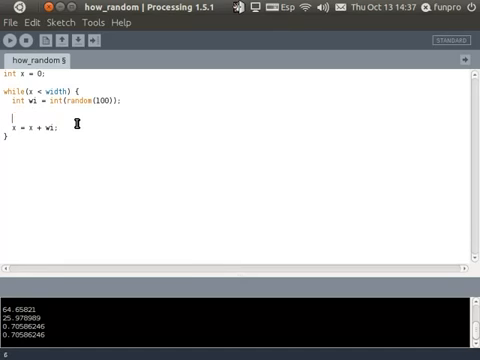
- In the loop, draw rect(x, 0, wi, height) for each full-height stripe
{"action": "type", "text": "rec"}
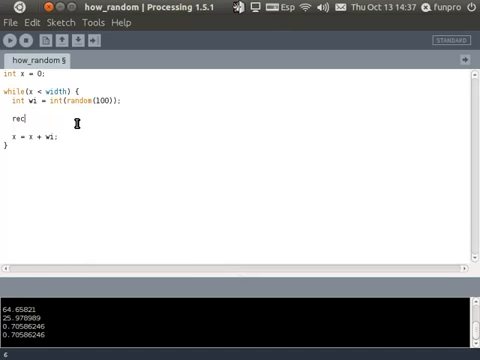
{"action": "type", "text": "t();"}
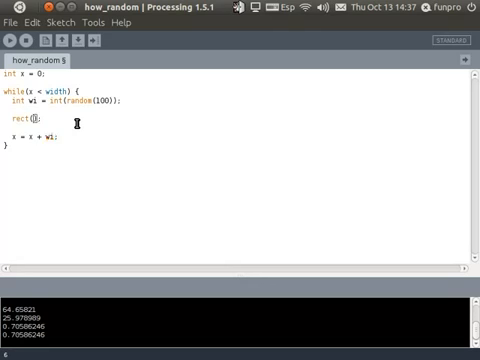
{"action": "type", "text": "x"}
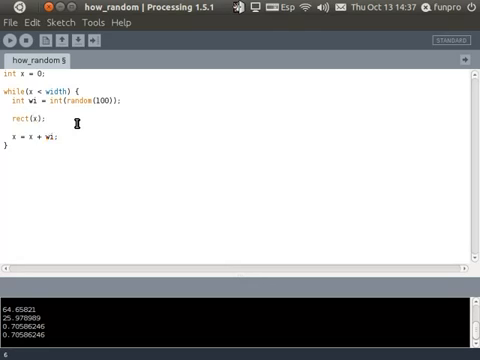
{"action": "type", "text": ", 0,"}
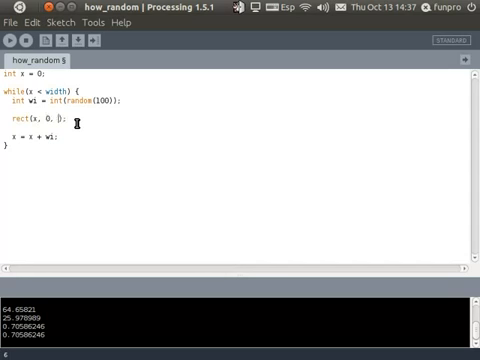
{"action": "type", "text": "wi, height"}
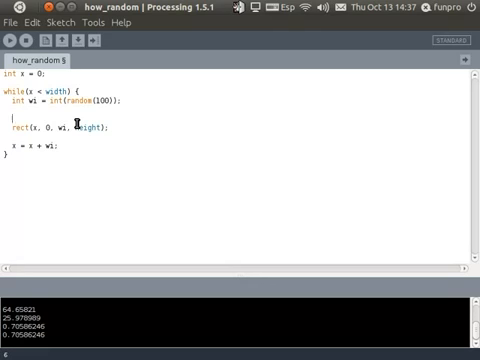
- Above the rect, add fill(random(100), 80, 80) for a random colour
{"action": "type", "text": "fill("}
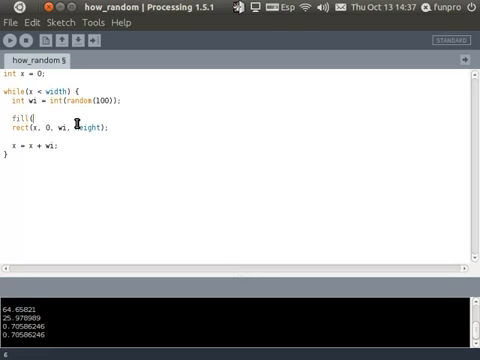
{"action": "type", "text": "random(100"}
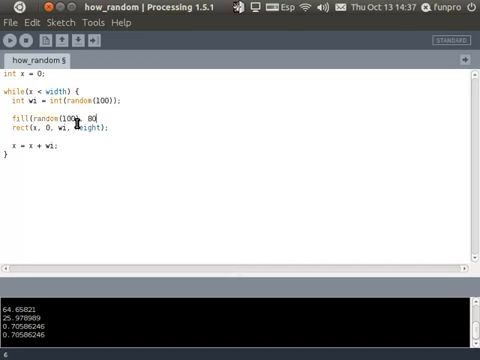
{"action": "type", "text": ", 80);"}
{"action": "type", "text": "size(500, 400);"}
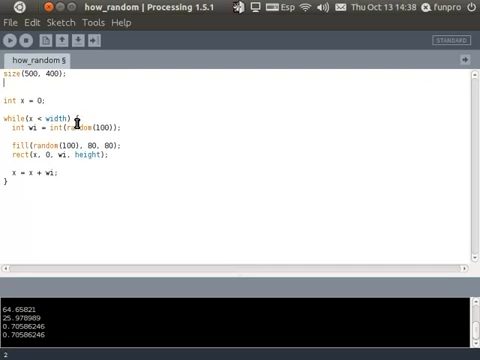
- After size(500, 400), add colorMode(HSB, 100); and noStroke(); lines
{"action": "type", "text": "colorMode("}
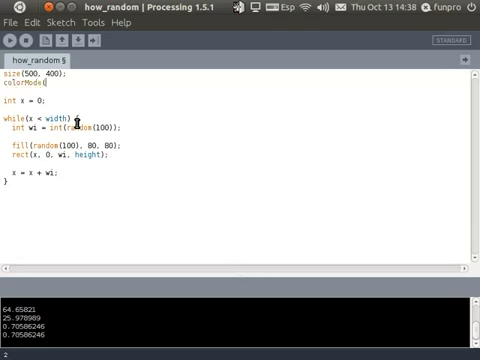
{"action": "type", "text": "(HSB, 100);"}
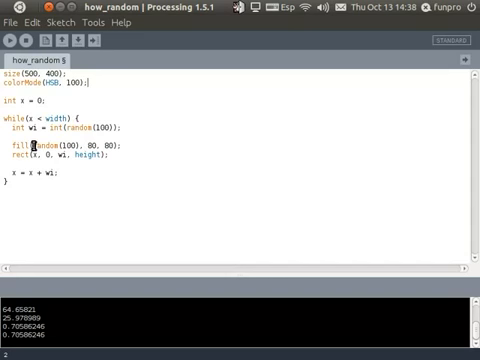
{"action": "double_click", "coordinate": [45, 150]}
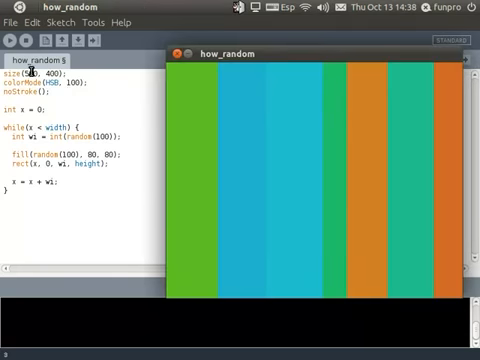
- Rerun the sketch twice to see new random stripe patterns
{"action": "left_click", "coordinate": [9, 39]}
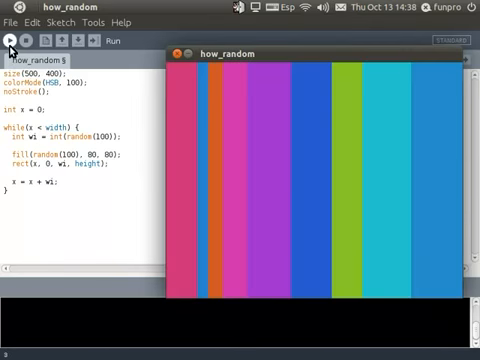
{"action": "left_click", "coordinate": [10, 38]}
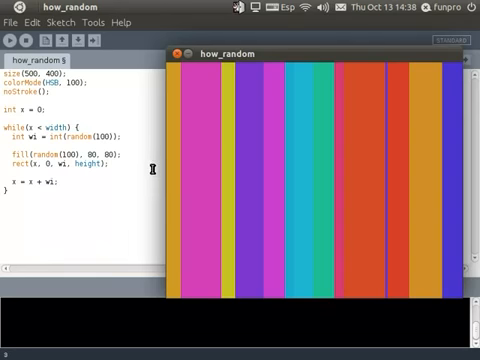
{"action": "mouse_move", "coordinate": [326, 194]}
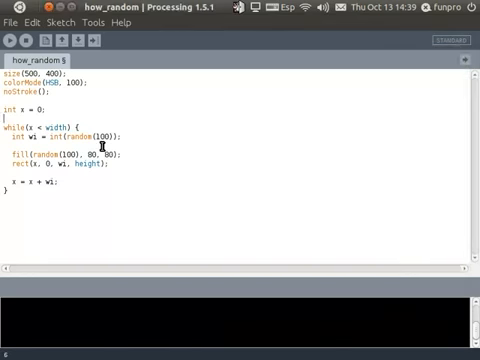
- Insert randomSeed(1234); before the while loop and run the seeded stripes
{"action": "type", "text": "random"}
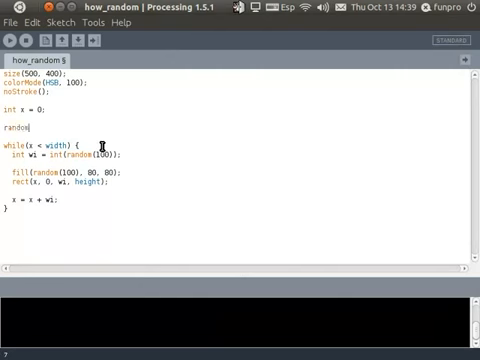
{"action": "type", "text": "Seed("}
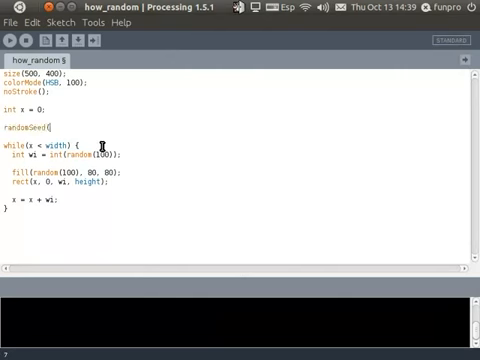
{"action": "type", "text": "(1234);"}
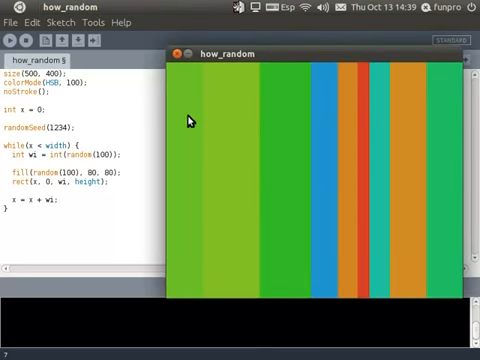
{"action": "mouse_move", "coordinate": [258, 138]}
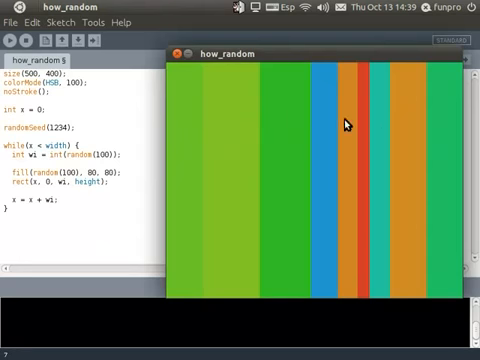
{"action": "mouse_move", "coordinate": [10, 52]}
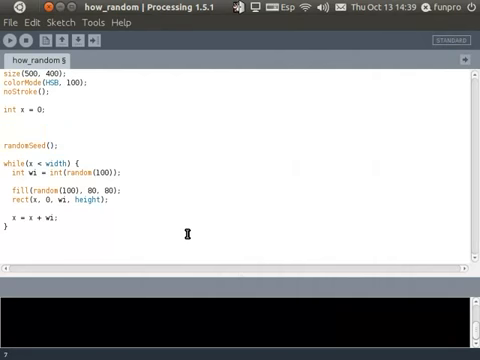
- Add int seed = int(random(10000000)), print(seed) and randomSeed(seed) before the loop
{"action": "type", "text": "int seed = int(r"}
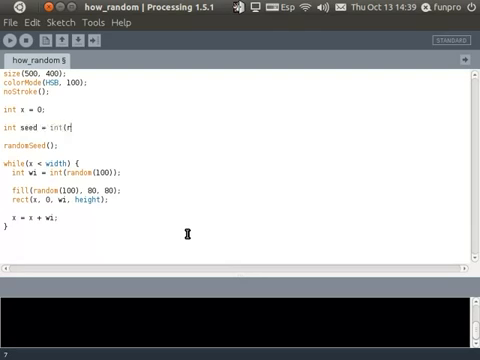
{"action": "type", "text": "andom(10000"}
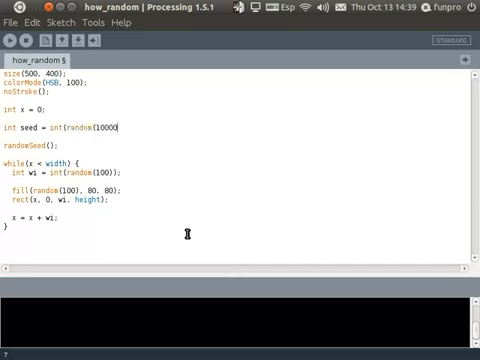
{"action": "type", "text": "000));"}
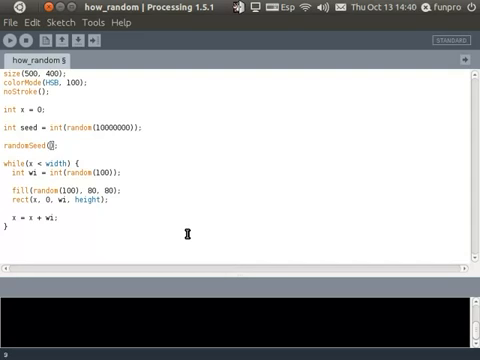
{"action": "type", "text": "seed"}
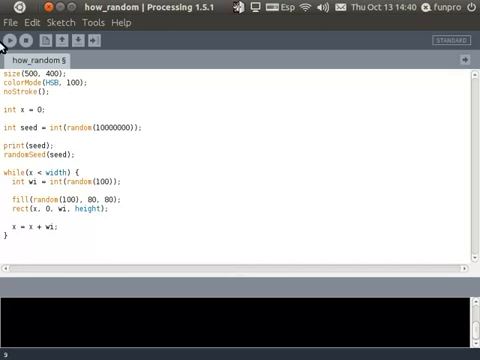
- Run the sketch to print a seed, then put 7221906 into the randomSeed() call
{"action": "left_click", "coordinate": [11, 38]}
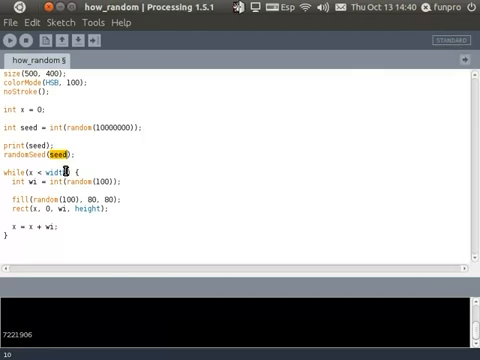
{"action": "type", "text": "87"}
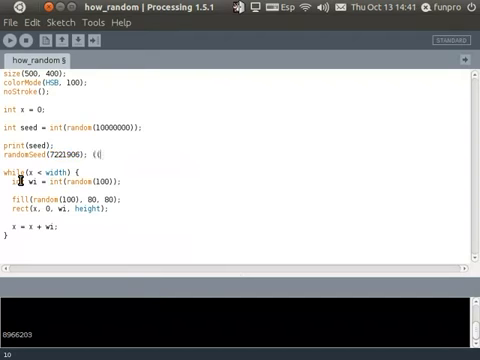
- Add the comment '// I like these ones: 7221906' and rerun the sketch with a fresh seed
{"action": "type", "text": "// I like"}
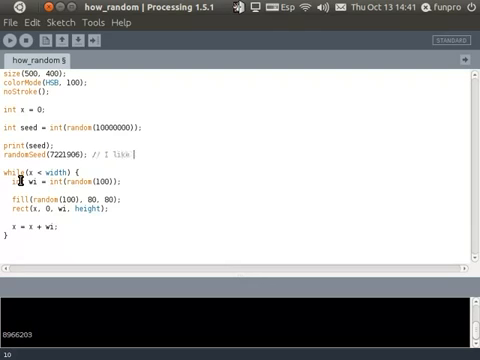
{"action": "type", "text": "these ones: 7221906"}
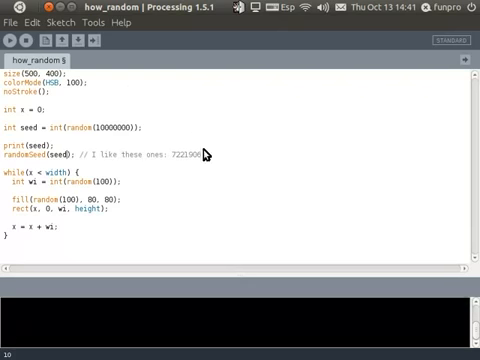
{"action": "left_click", "coordinate": [13, 9]}
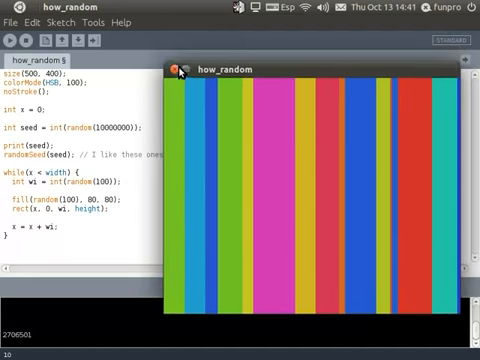
- Close the stripes output window and start typing 'nois' back in the editor
{"action": "left_click", "coordinate": [175, 69]}
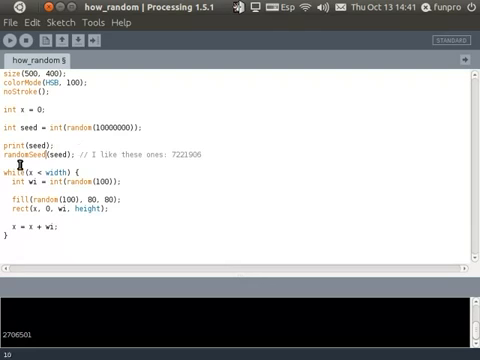
{"action": "type", "text": "nois"}
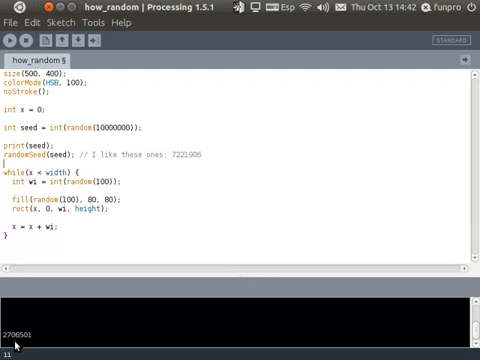
{"action": "mouse_move", "coordinate": [52, 285]}
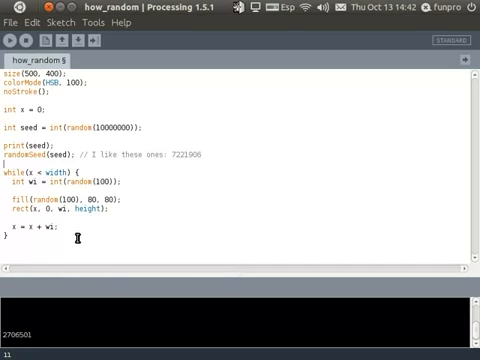
{"action": "mouse_move", "coordinate": [158, 213]}
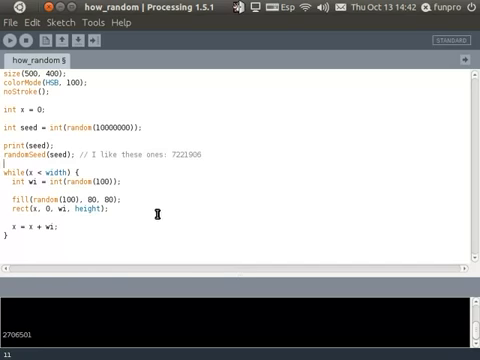